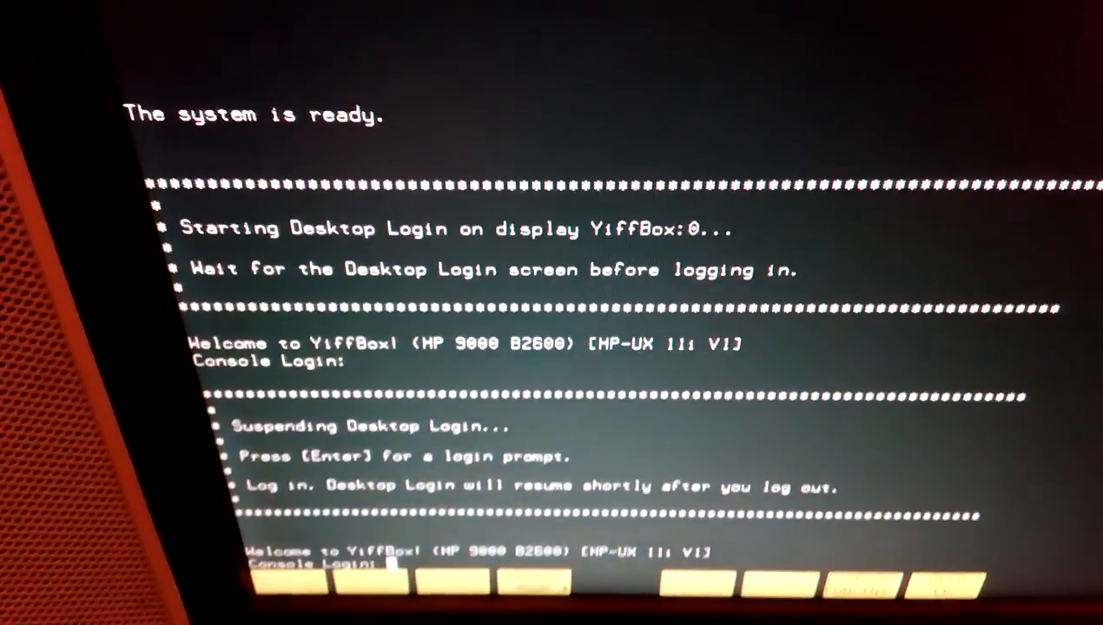
Enter 'root' at the Console Login prompt so the system asks for the password.
type("root")
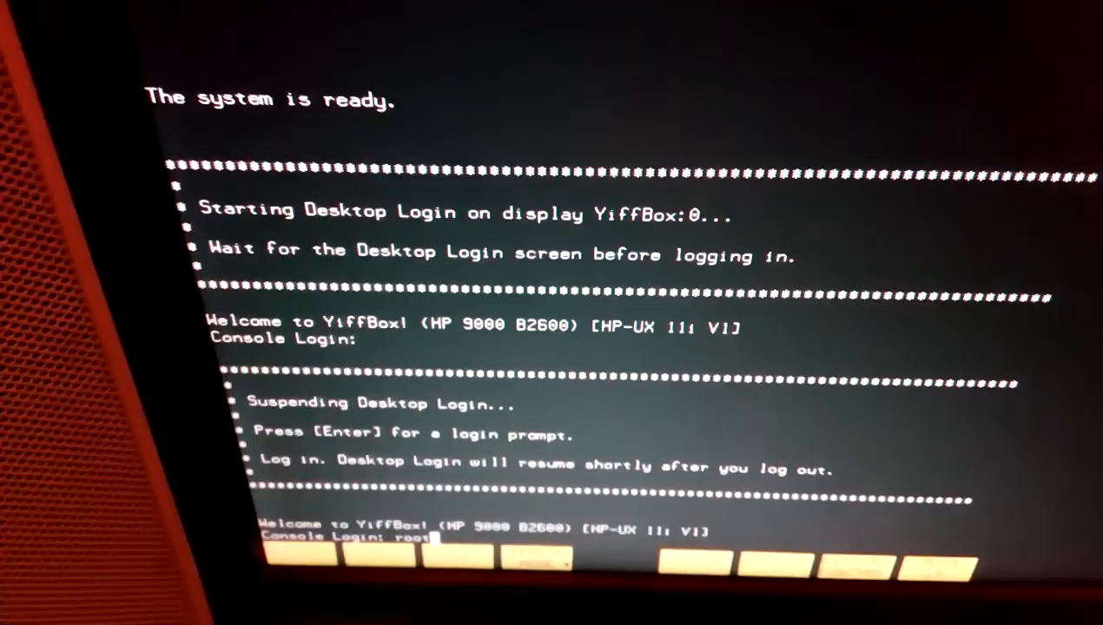
key("Return")
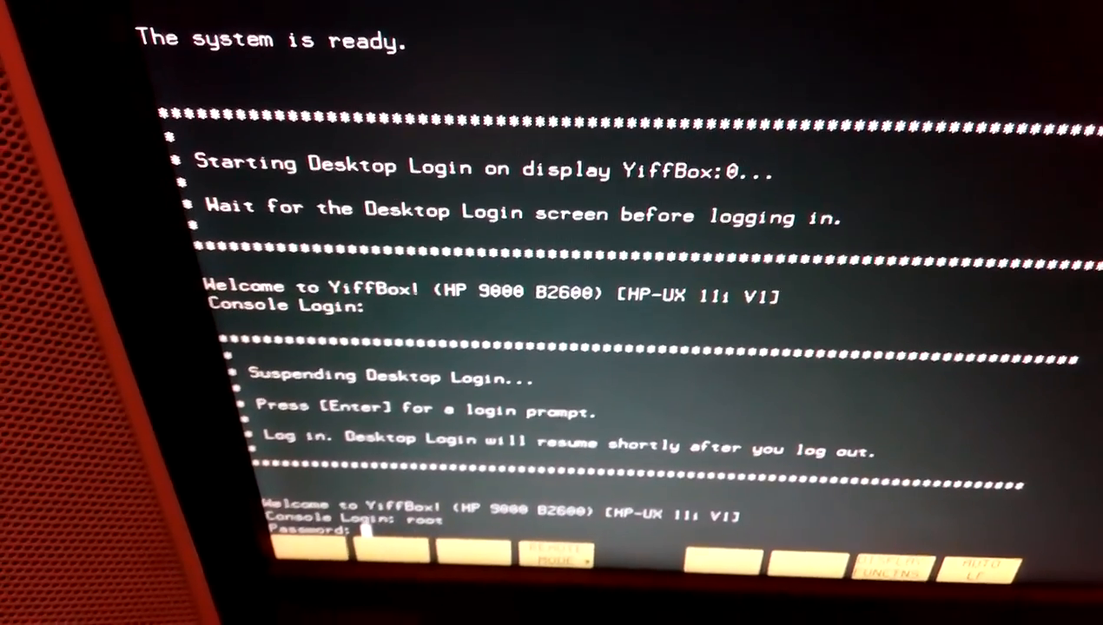